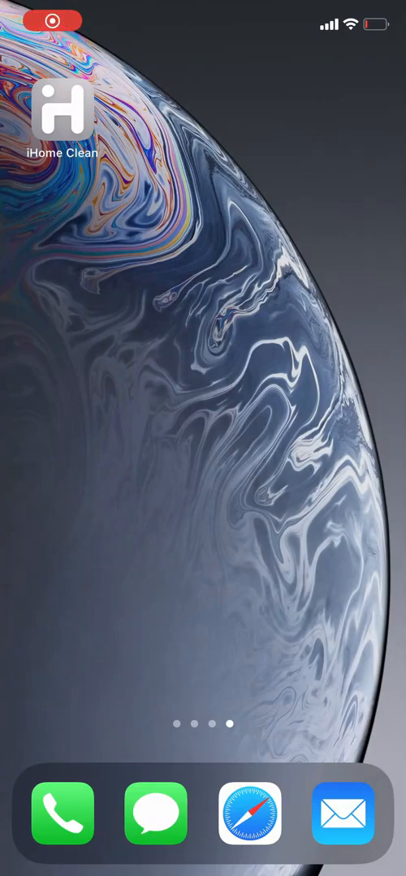
Launch iHome Clean and open the Alfred robot vacuum's current map (62 m² in 65 min)
click(61, 113)
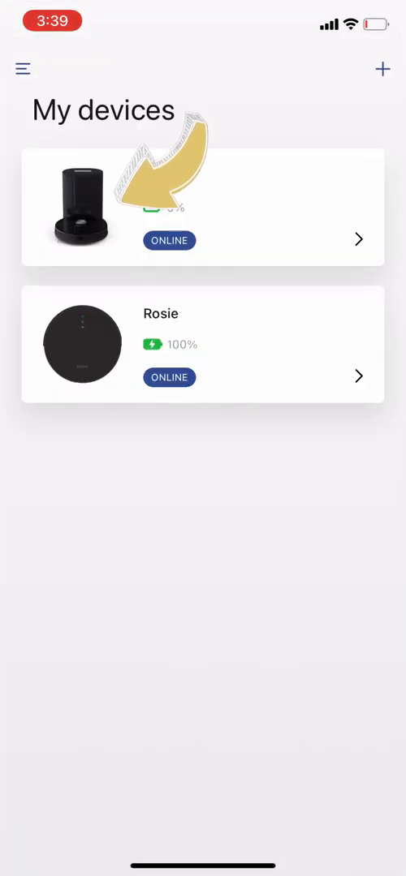
click(203, 208)
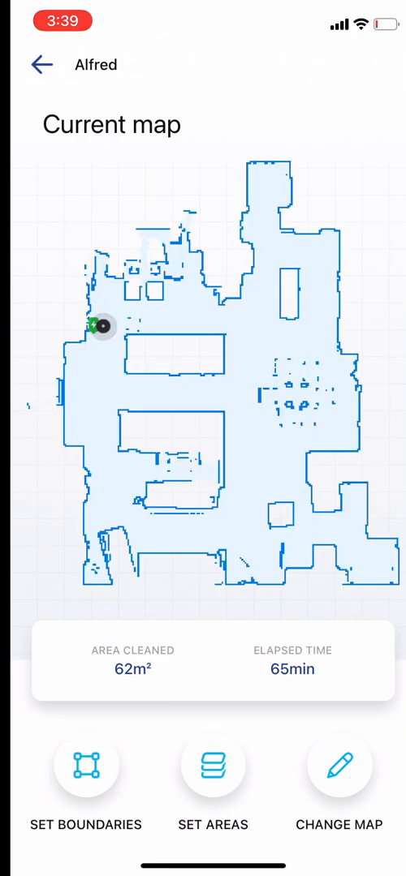
Add a Kitchen area over the right-hand block, set to Pass Once, and save it
click(213, 779)
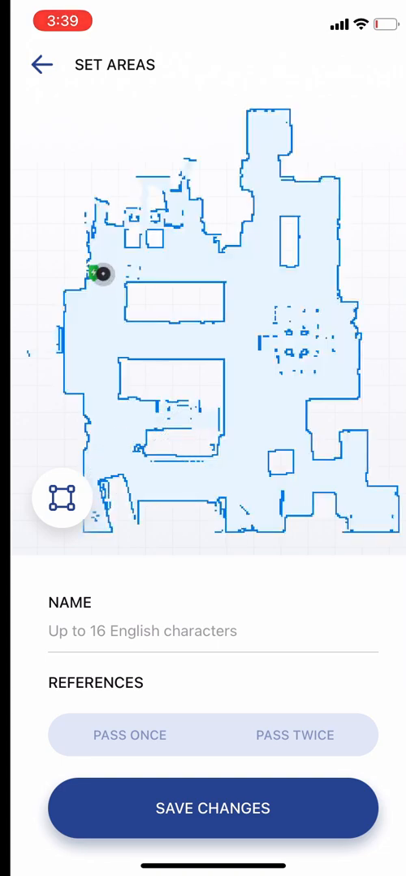
click(61, 498)
text(Kitchen)
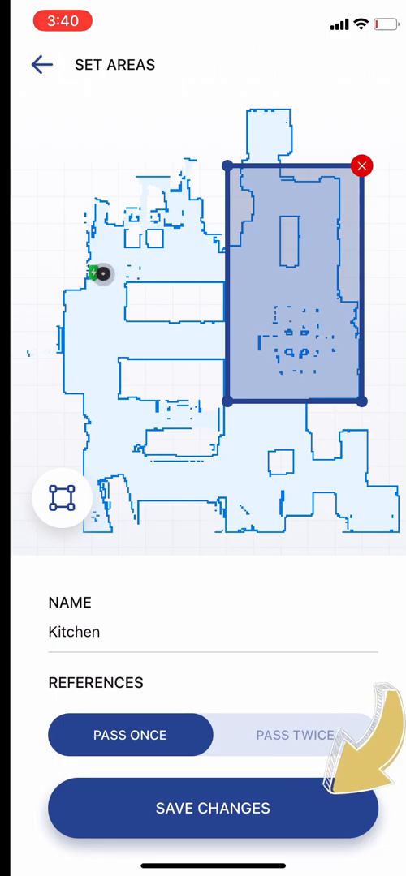
click(39, 65)
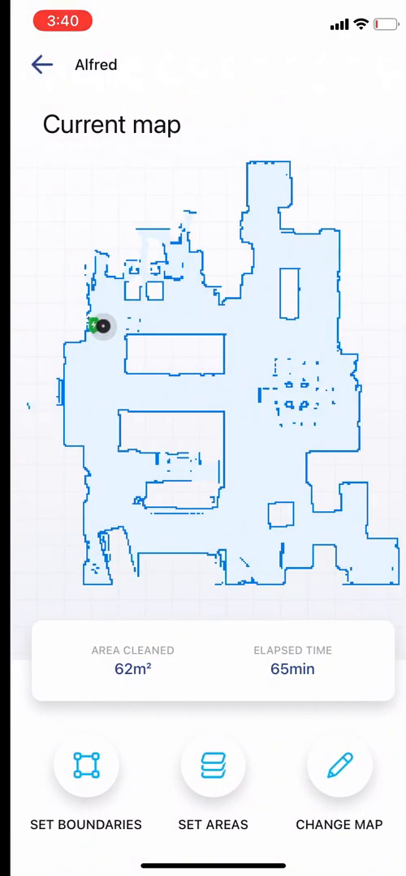
Add the remaining room areas, the last named Dining Room with Pass Once, and save
click(213, 766)
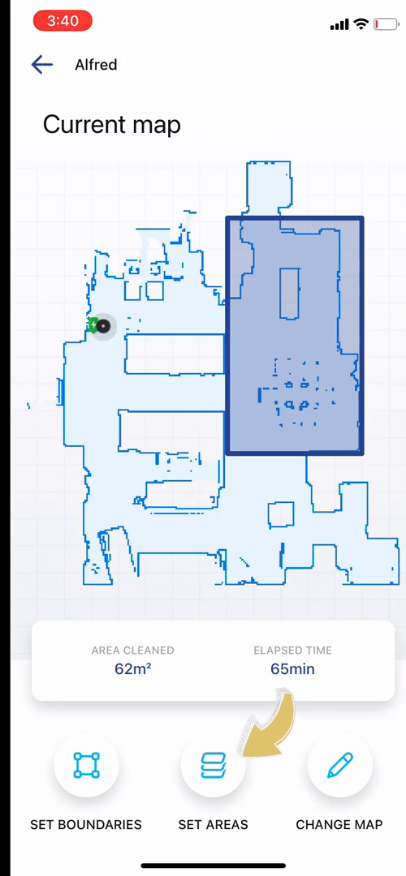
click(211, 766)
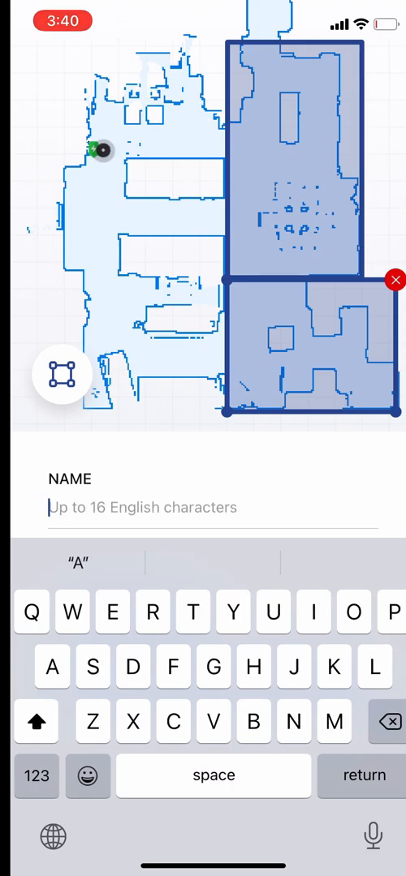
click(172, 614)
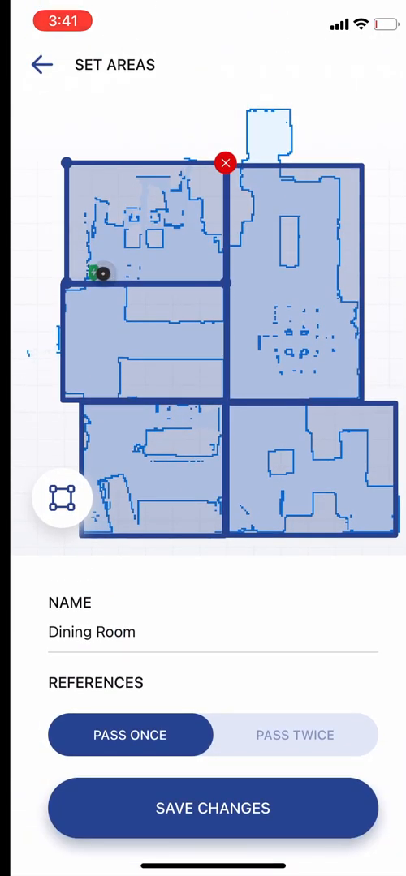
click(39, 65)
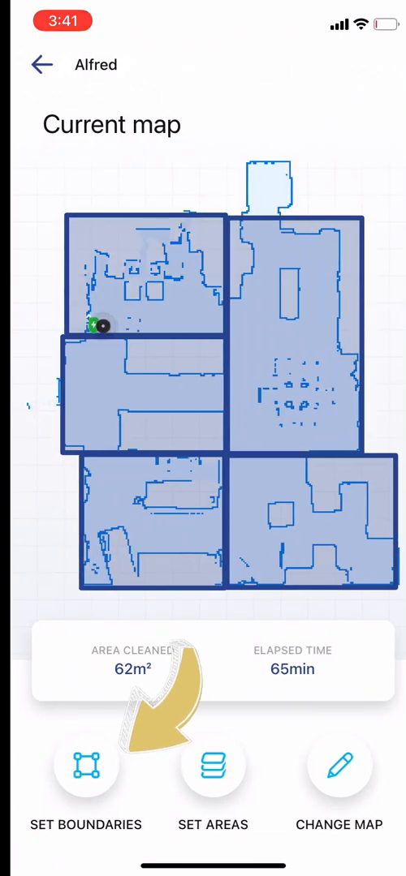
Add a Dog Bowls boundary near the top set to Skip Mopping and save it
click(86, 766)
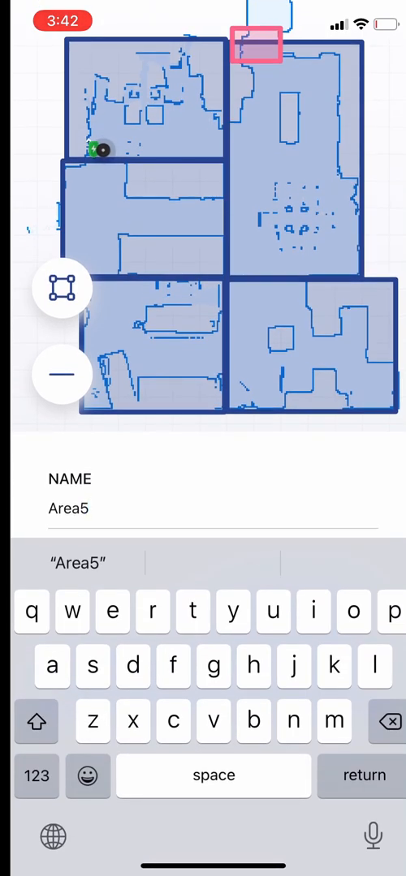
text(Dog Boe)
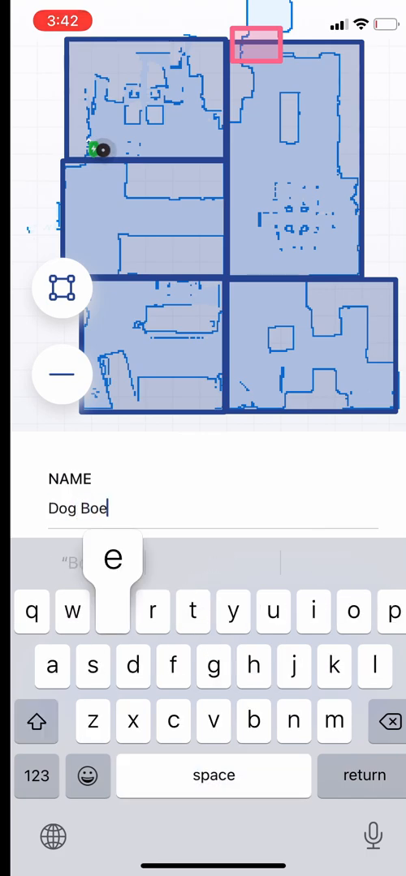
text(wls)
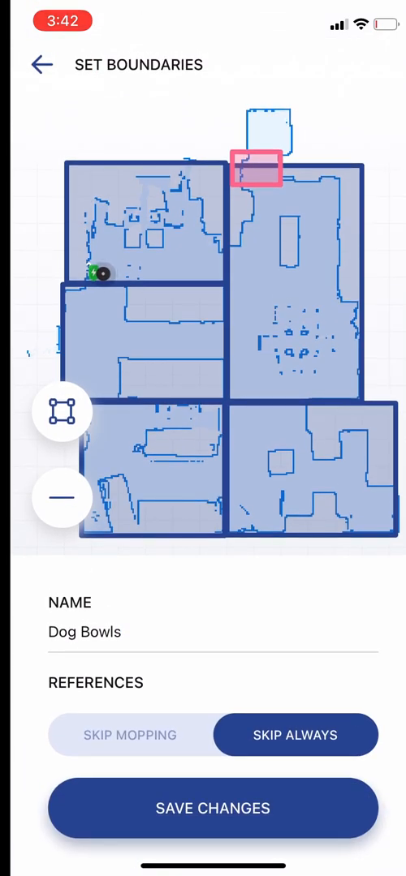
click(130, 735)
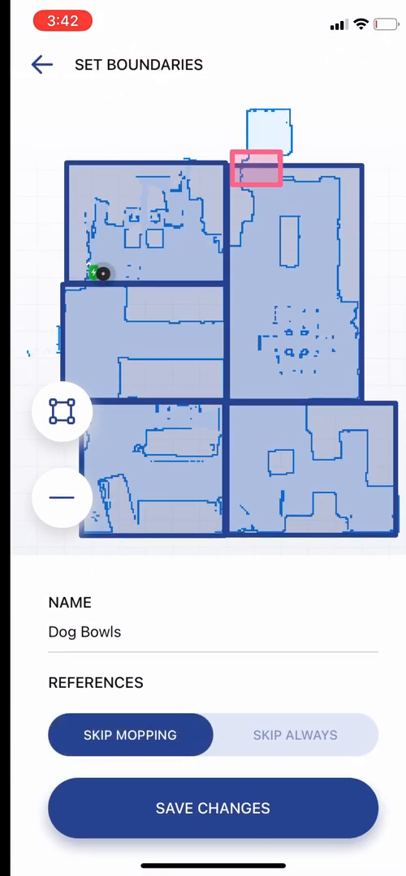
click(296, 736)
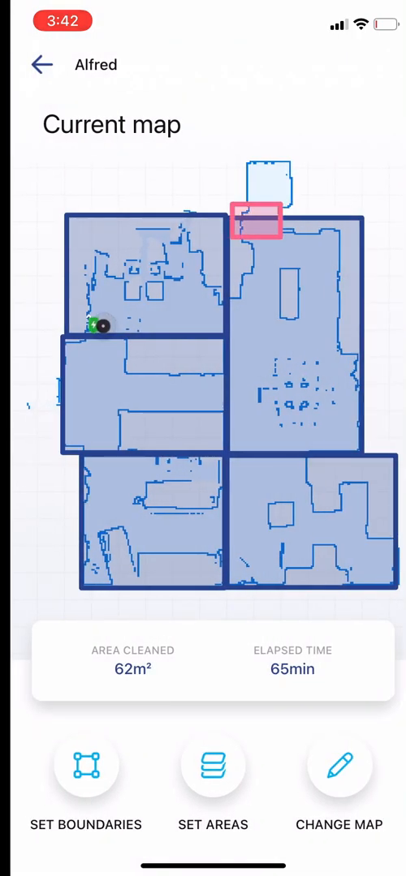
Choose Use This Map so Alfred's main screen shows the edited map while charging
click(213, 766)
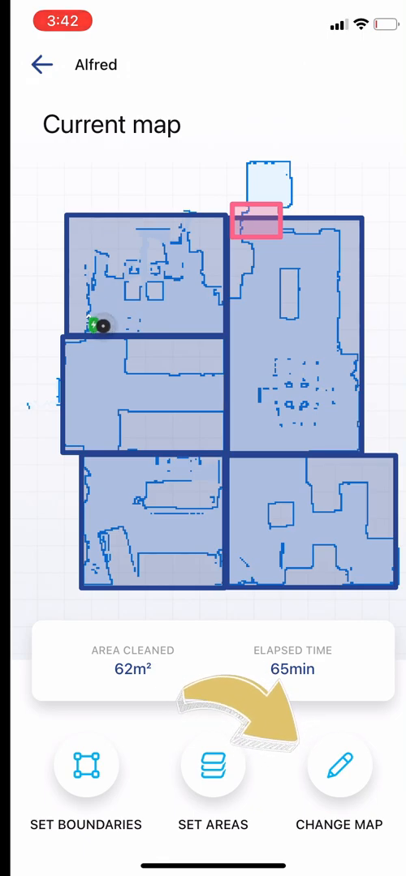
click(339, 766)
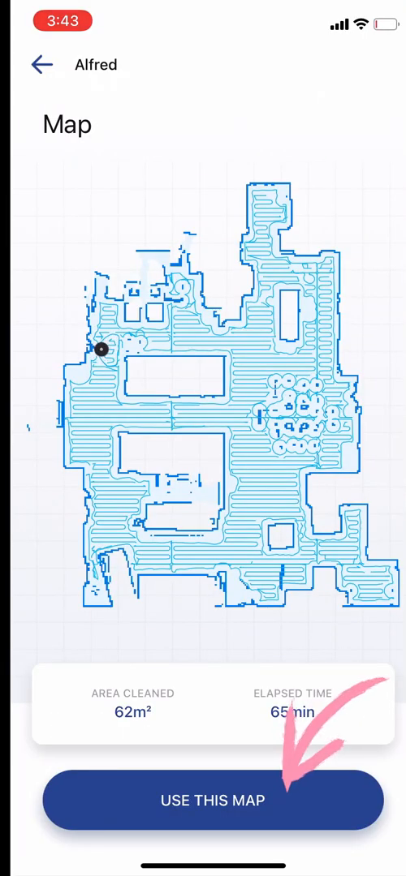
click(213, 802)
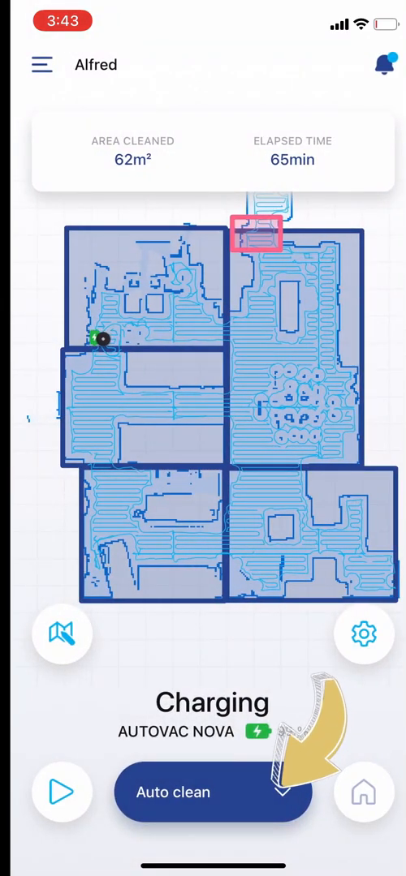
click(212, 792)
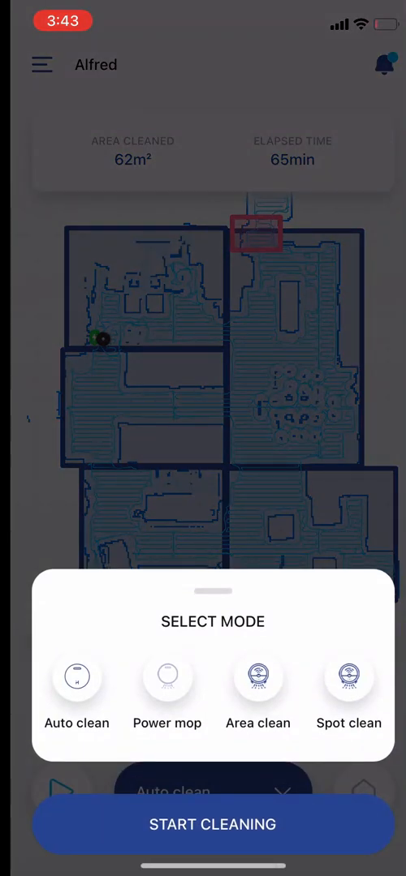
click(76, 675)
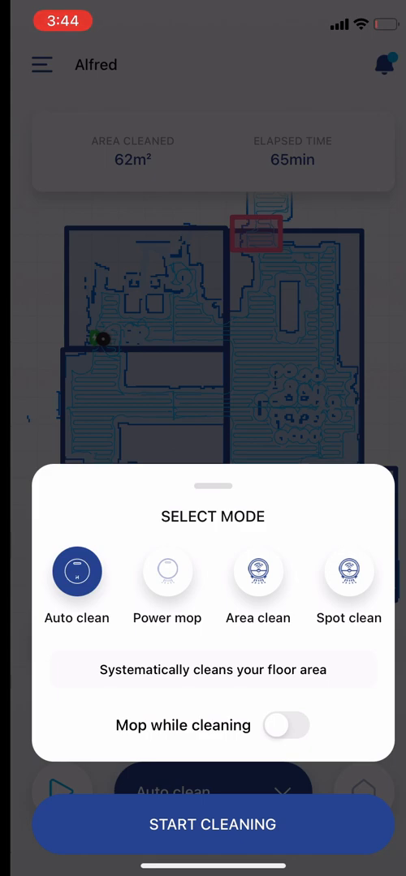
click(286, 725)
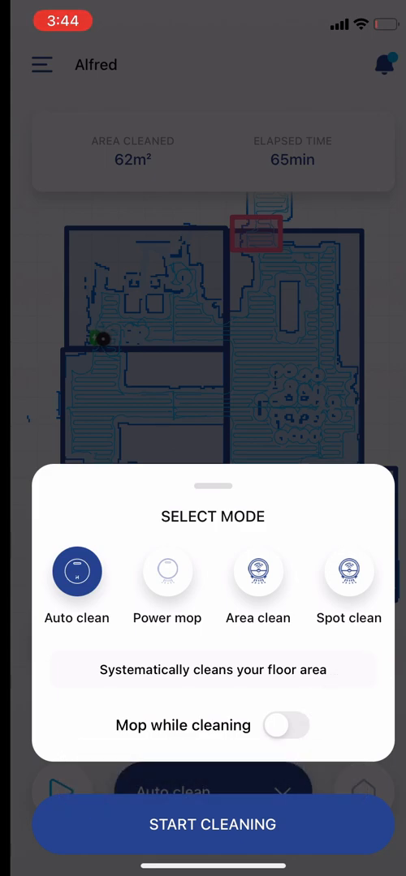
click(167, 572)
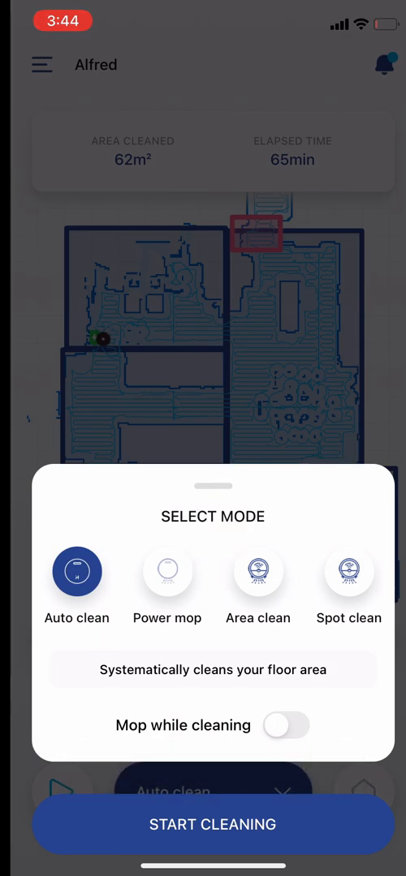
click(258, 572)
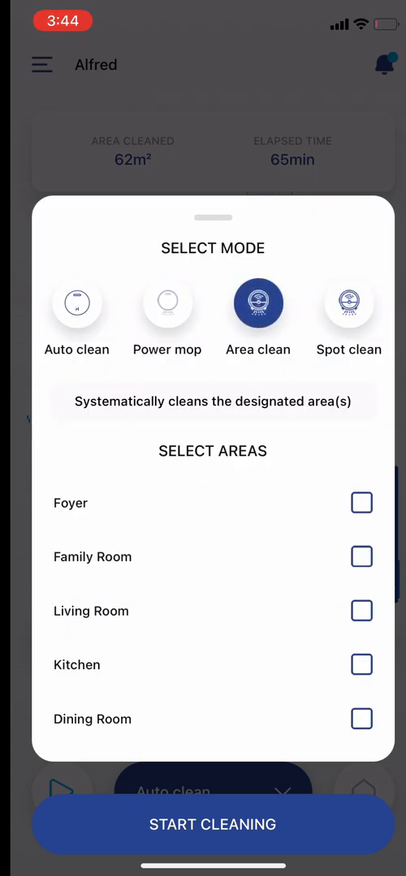
click(360, 557)
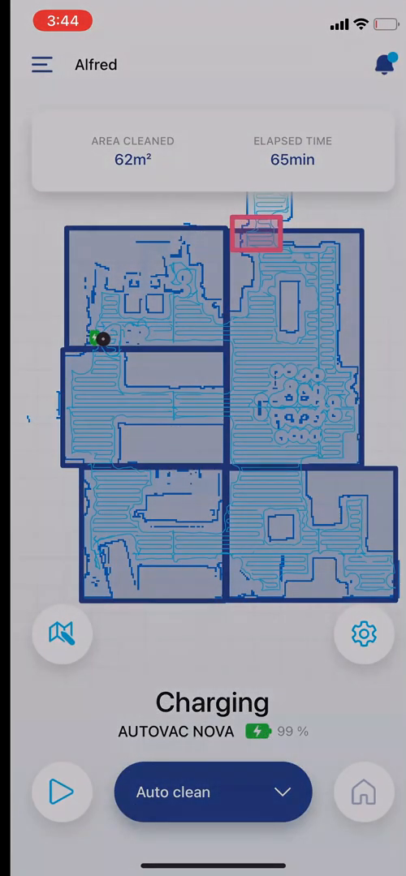
click(212, 792)
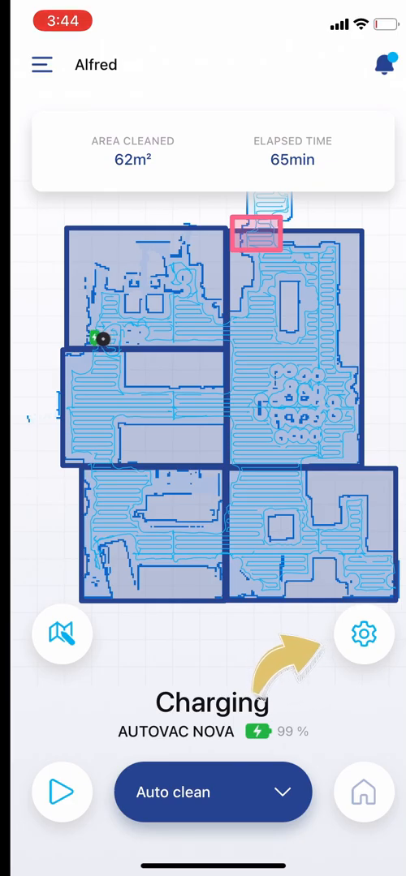
Reach Alfred's Suction Settings page from the quick-action sheet via Settings
click(363, 635)
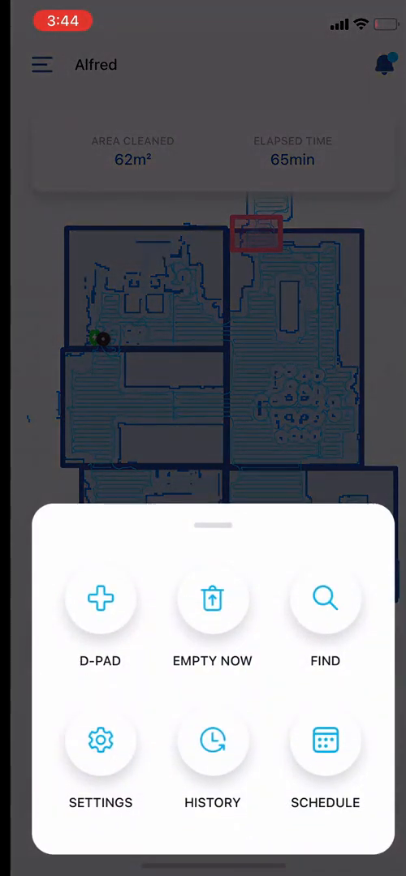
click(100, 599)
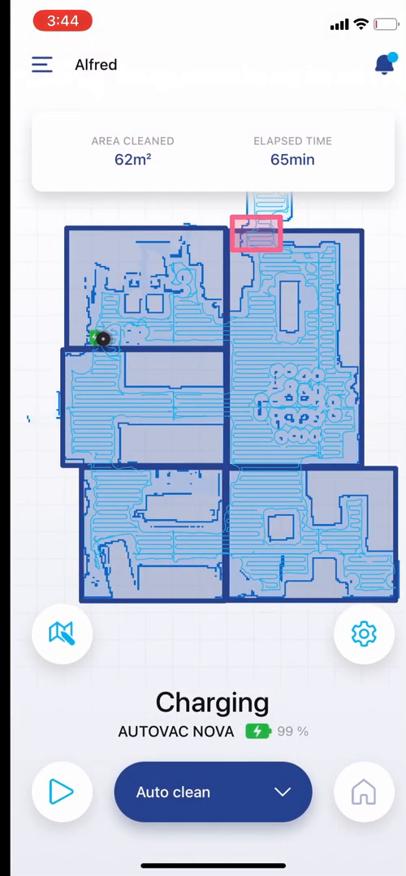
click(364, 633)
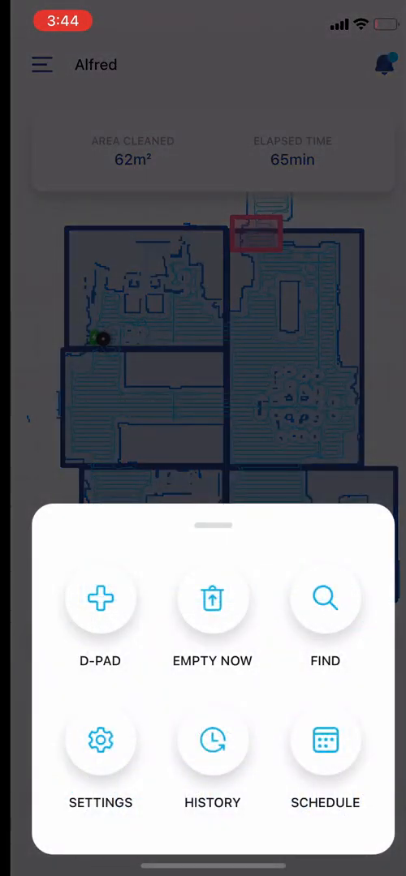
click(213, 610)
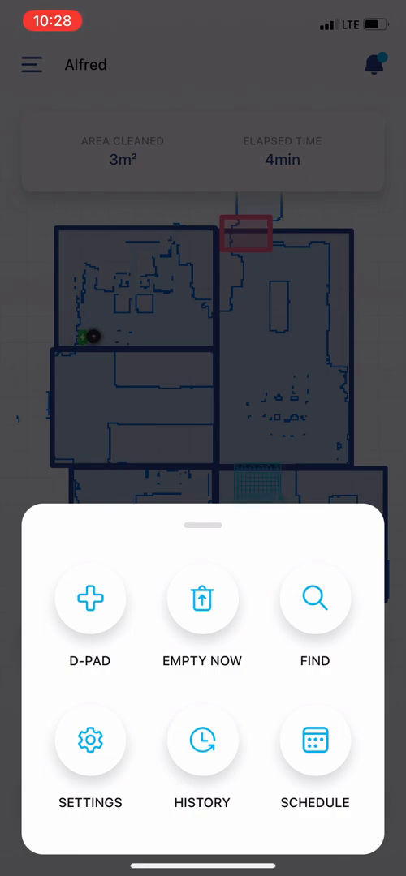
click(89, 740)
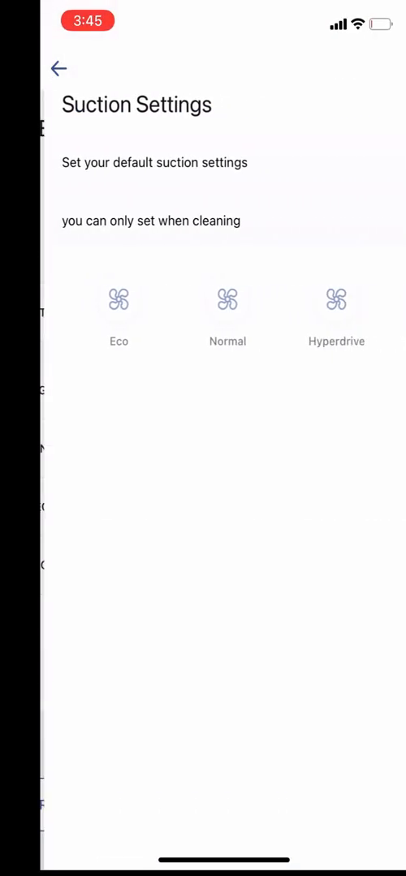
Try Eco and Hyperdrive, then leave the default suction on Normal
click(224, 300)
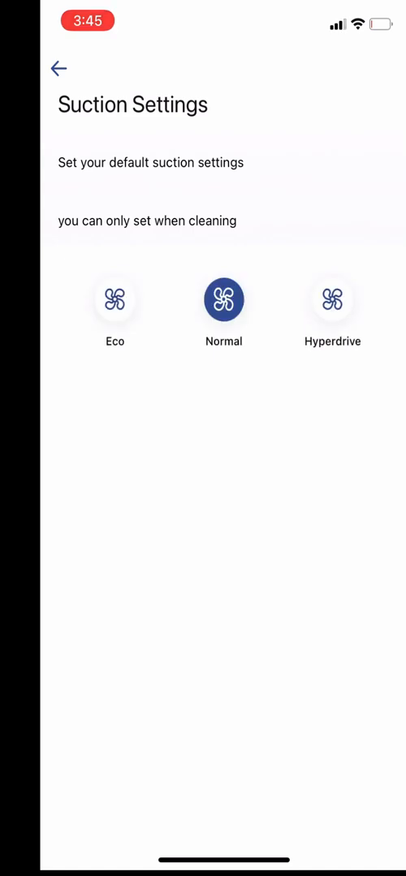
click(114, 298)
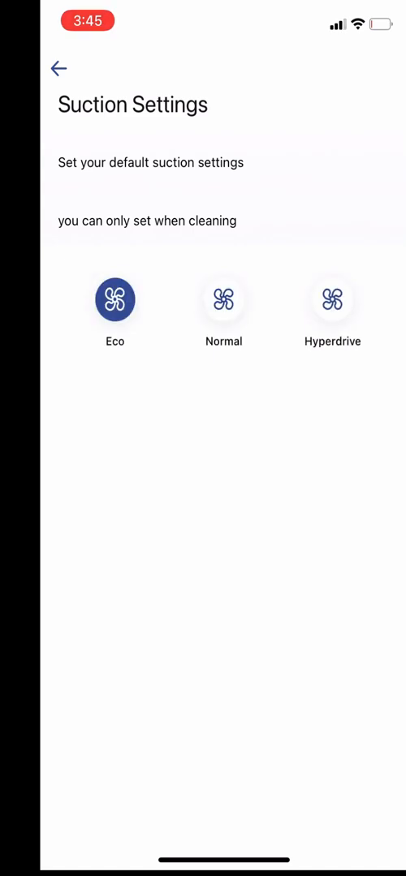
click(331, 298)
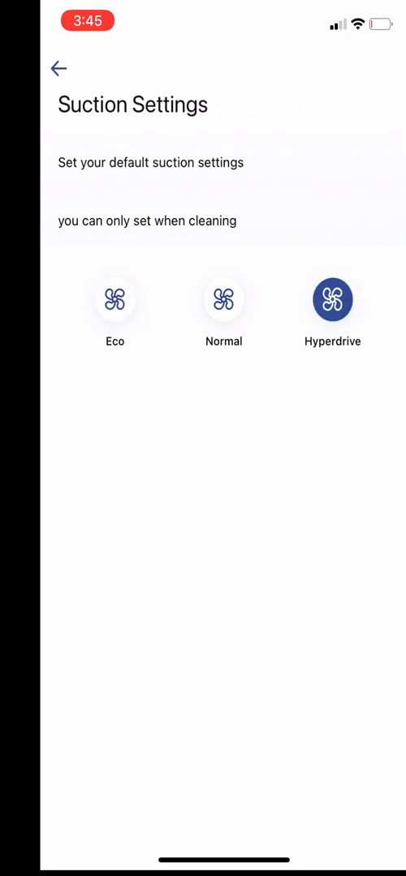
click(224, 299)
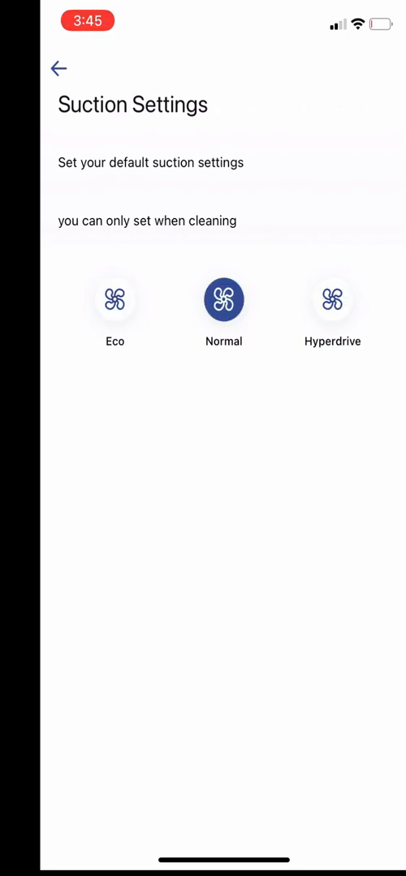
click(59, 69)
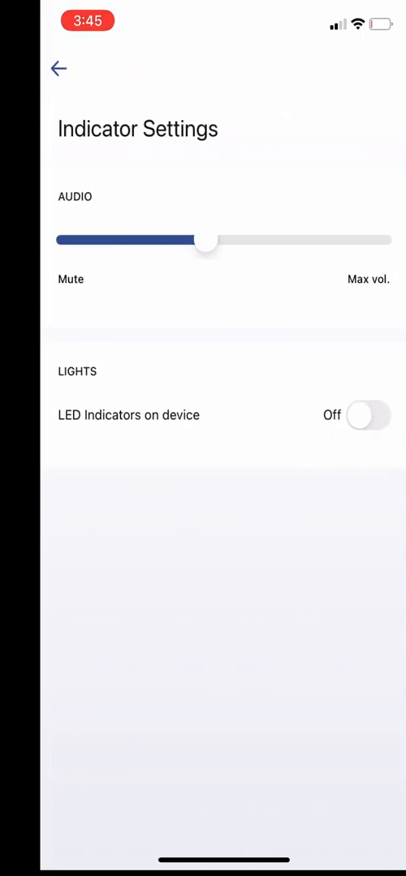
In Indicator Settings set audio volume to mid-level and turn LED indicators on
drag(204, 240, 383, 240)
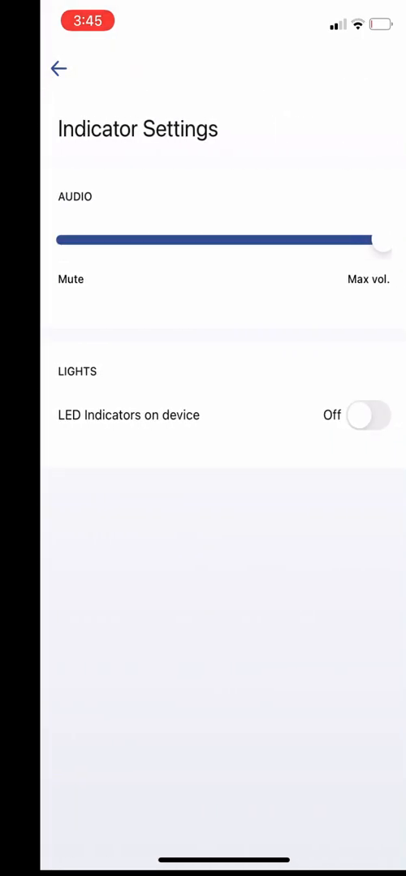
drag(379, 241, 235, 240)
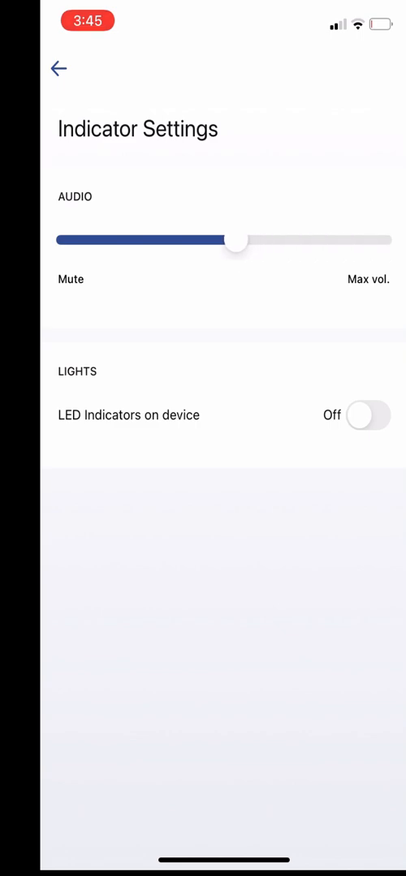
click(367, 415)
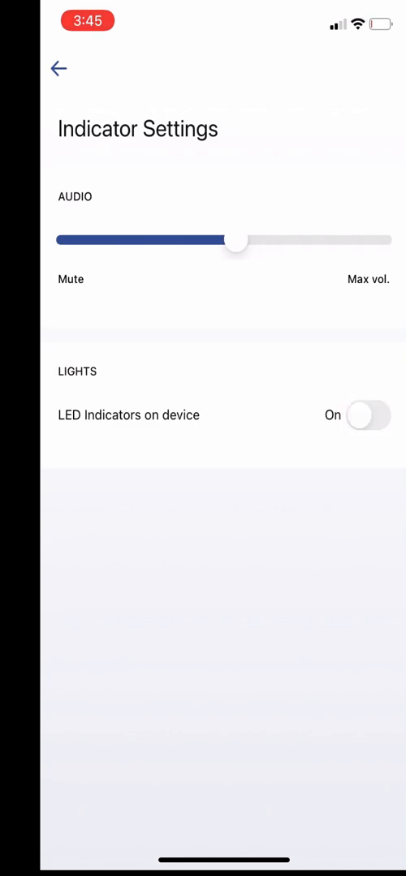
click(59, 68)
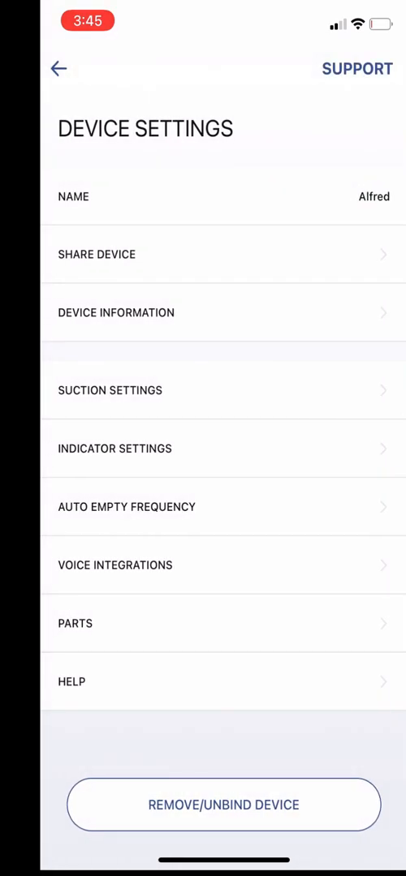
Set Auto Empty Frequency to after every cleaning run after browsing the other options
click(127, 506)
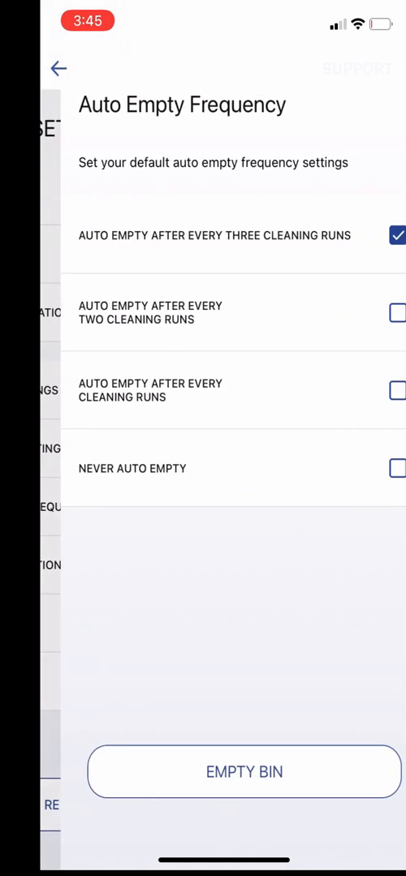
click(376, 390)
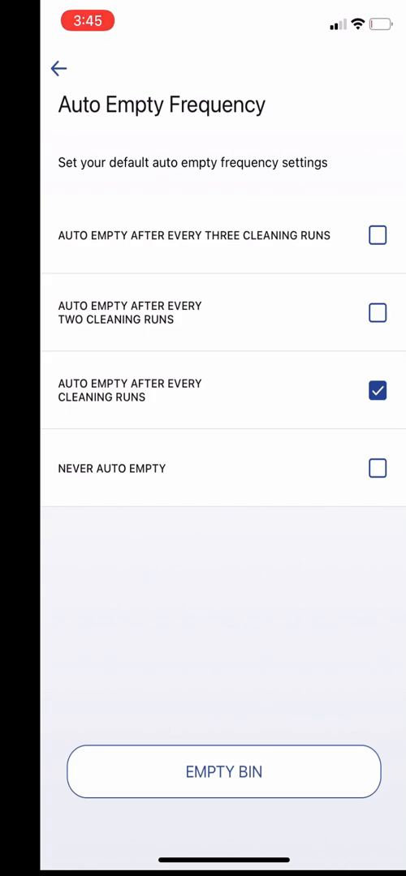
click(376, 311)
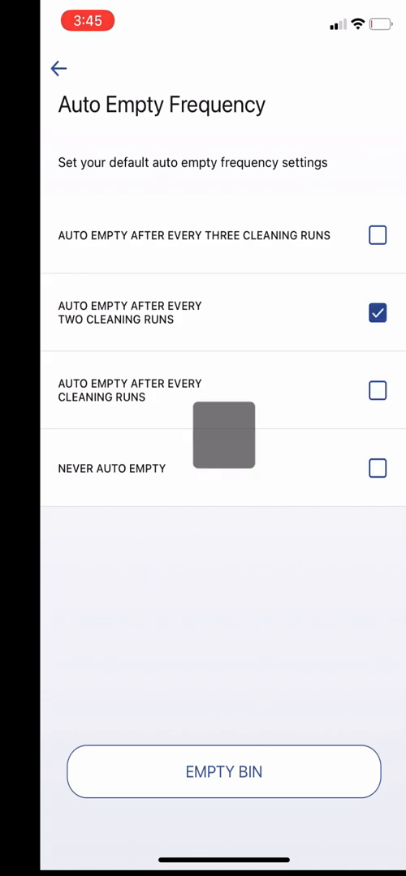
click(377, 235)
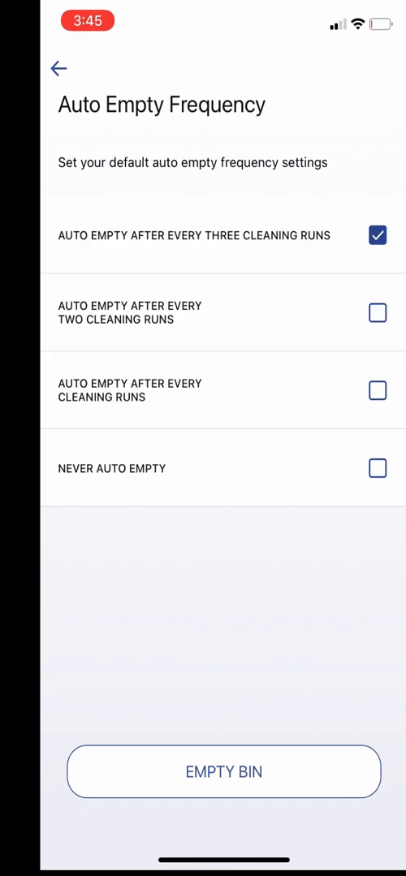
click(377, 467)
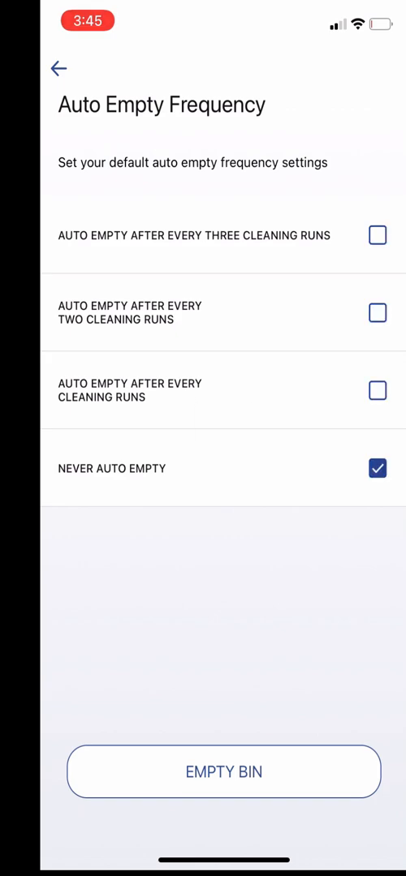
click(377, 389)
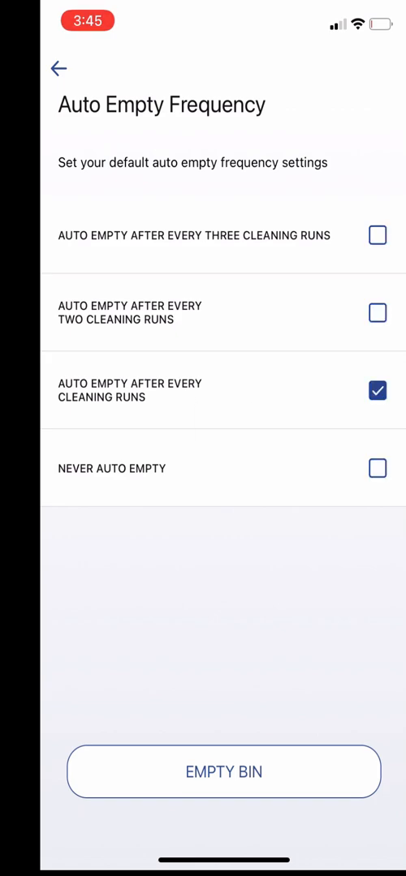
click(58, 68)
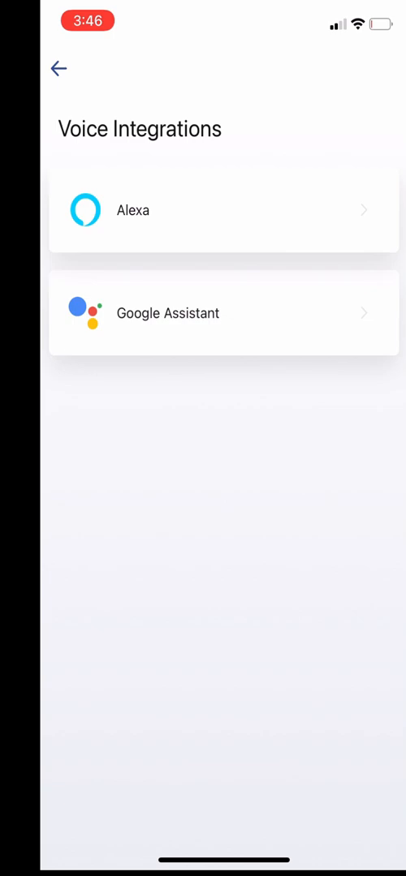
Confirm Alexa is already linked, then return to Alfred's Device Settings list
click(224, 209)
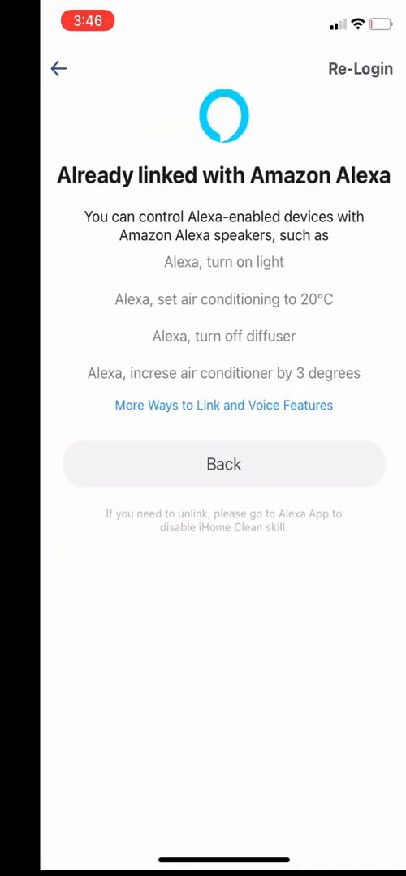
click(59, 69)
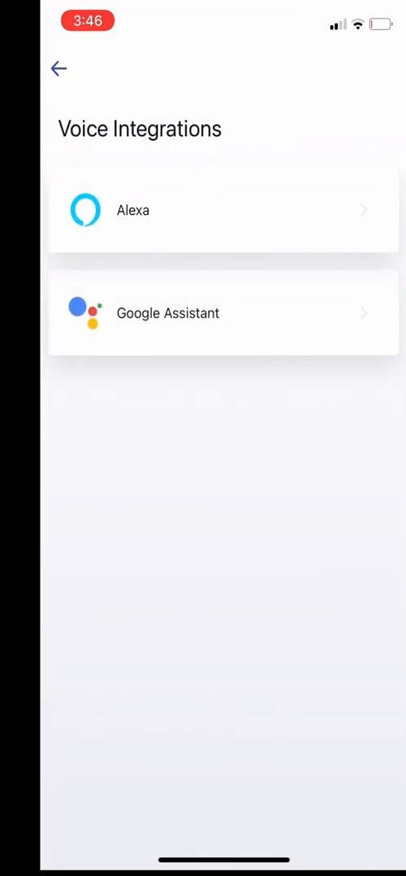
click(59, 68)
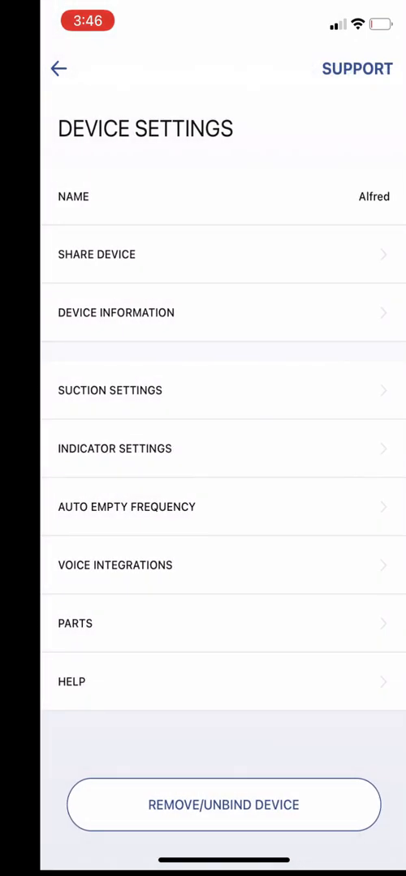
Browse the Nova Series support FAQ and Contact Us form, then return to Alfred's map
click(357, 68)
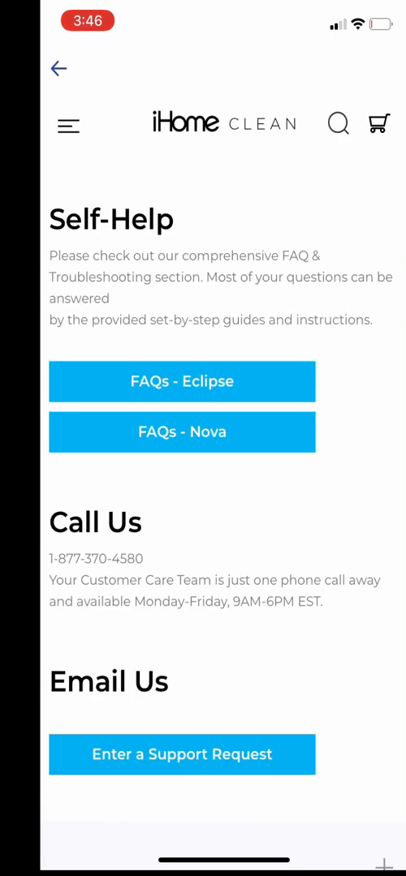
click(182, 431)
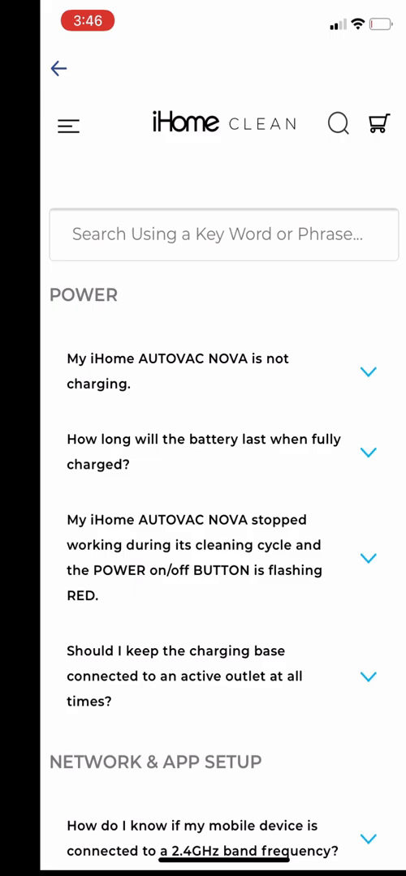
scroll(down, 3)
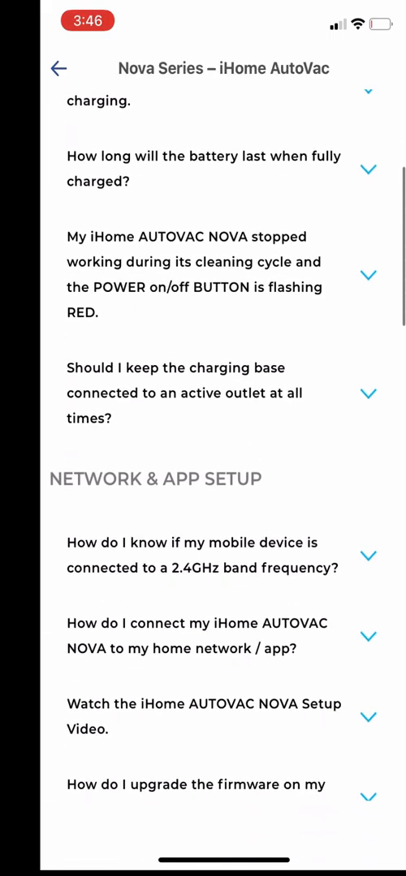
scroll(down, 3)
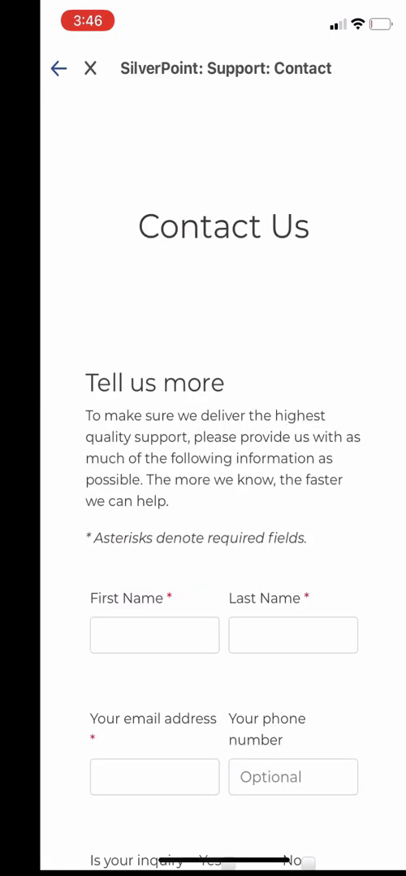
scroll(down, 3)
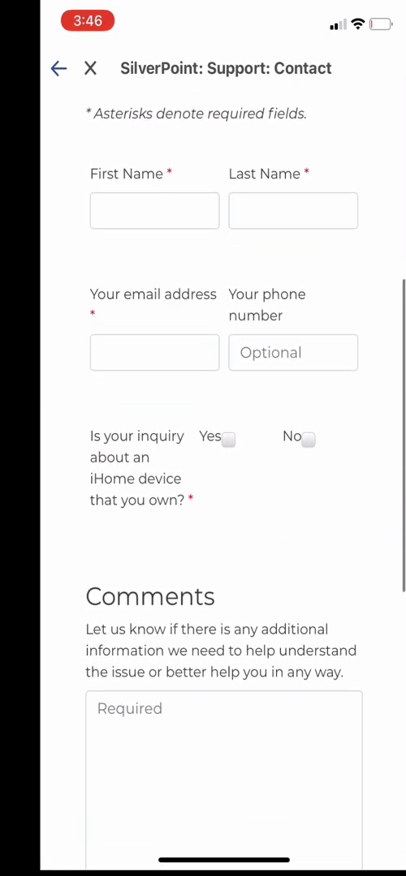
click(58, 68)
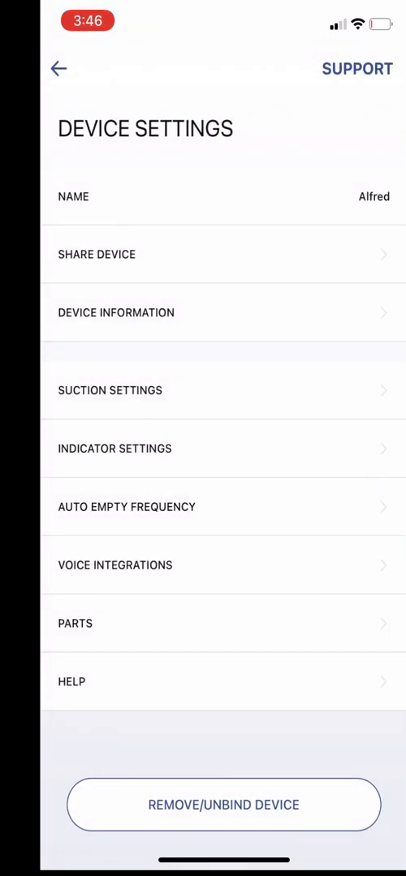
click(59, 68)
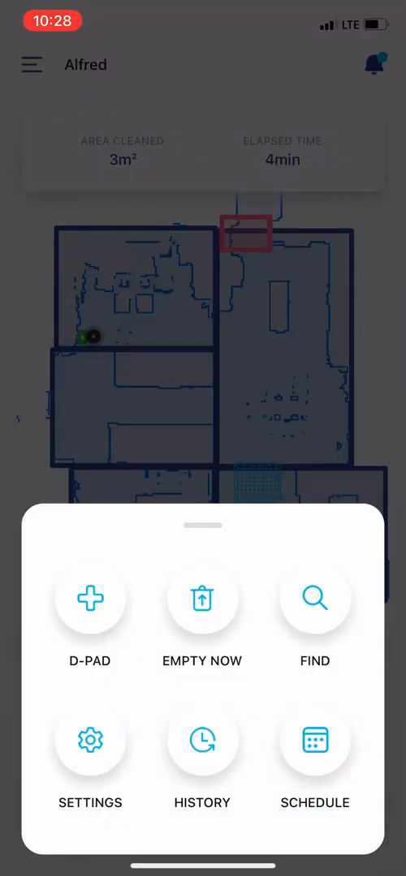
click(201, 740)
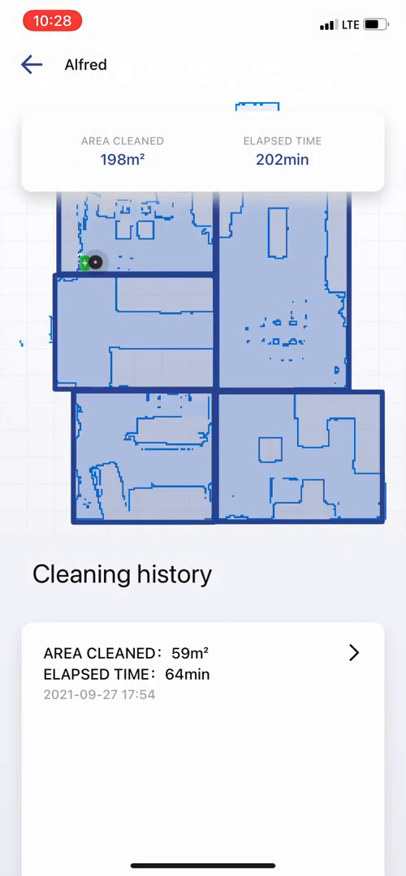
scroll(down, 3)
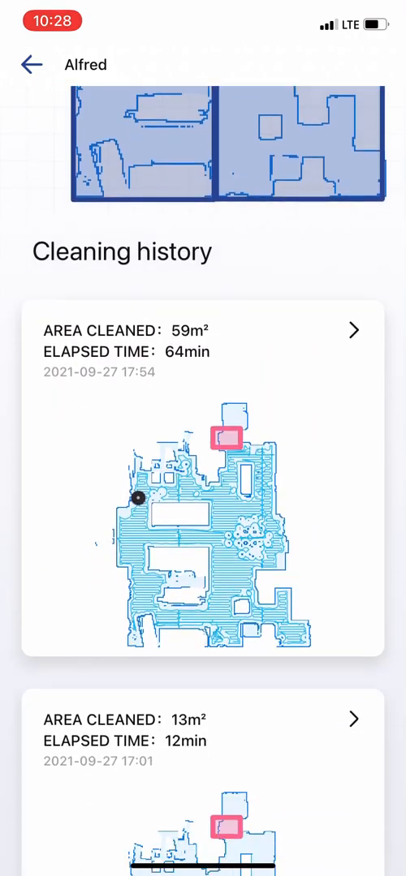
scroll(down, 3)
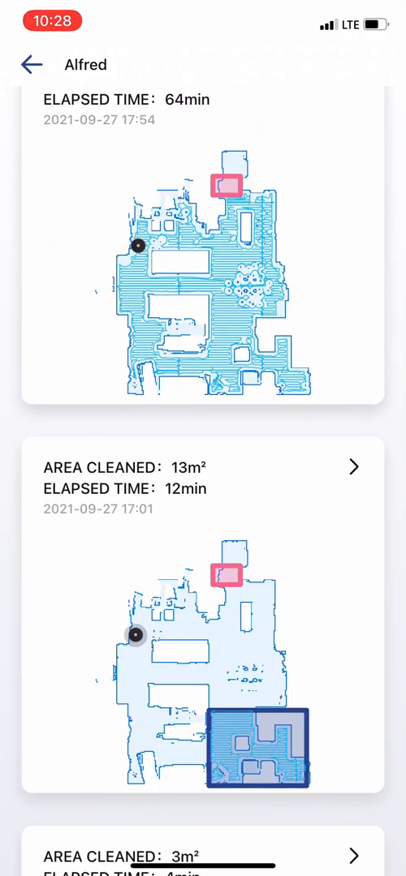
click(30, 65)
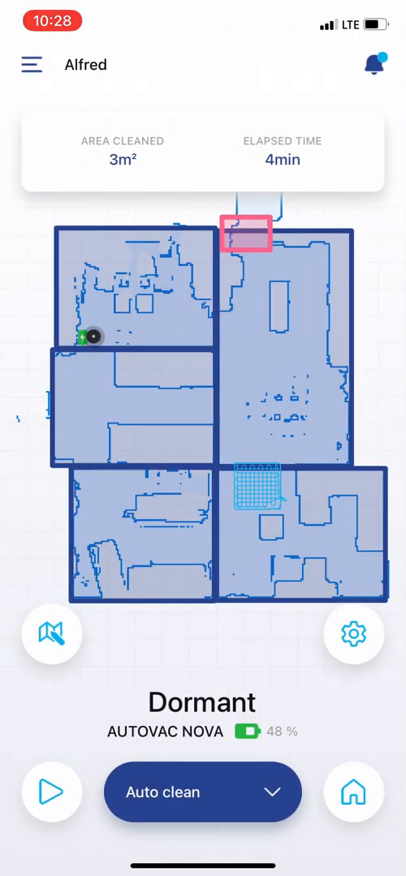
click(354, 635)
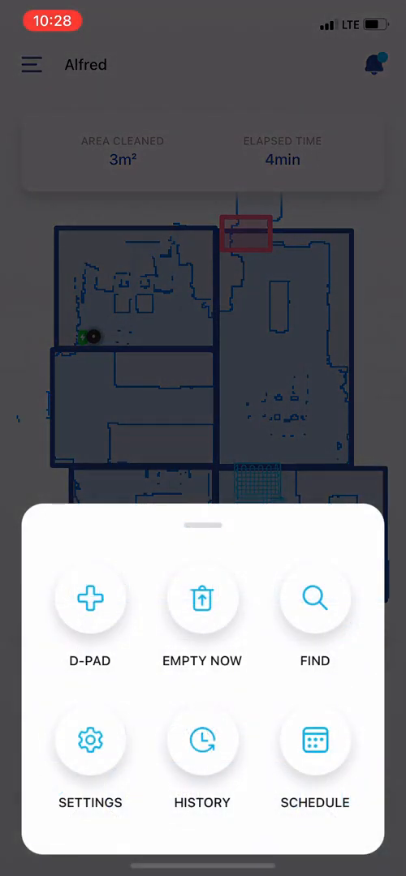
Start a new Auto clean schedule and set its start time to 5:00
click(315, 740)
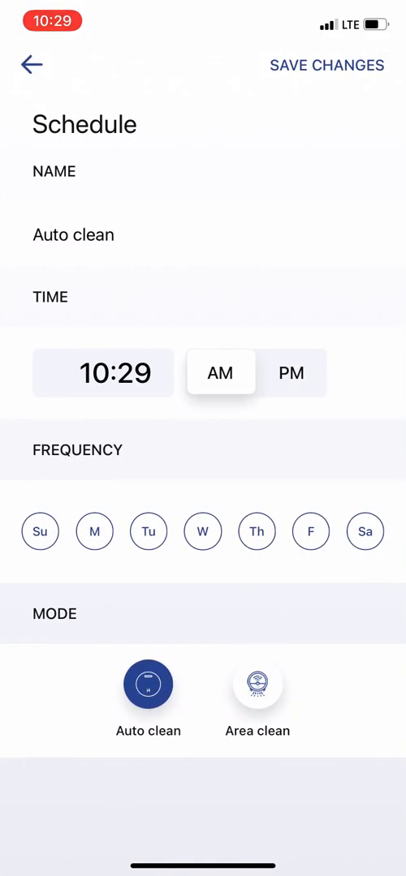
click(104, 373)
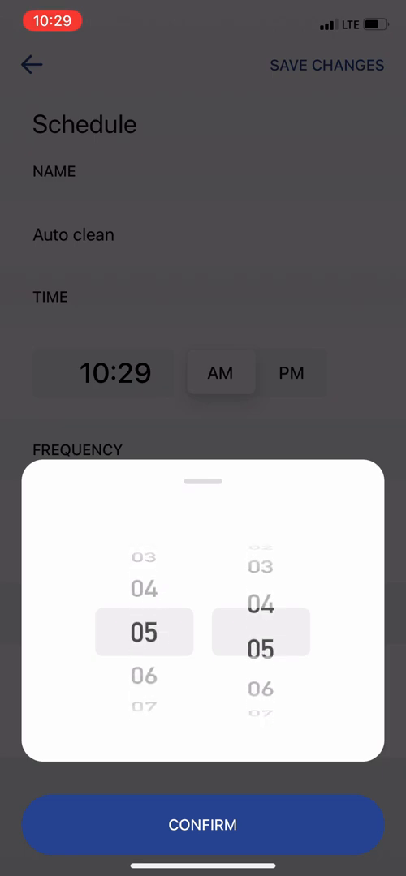
scroll(down, 3)
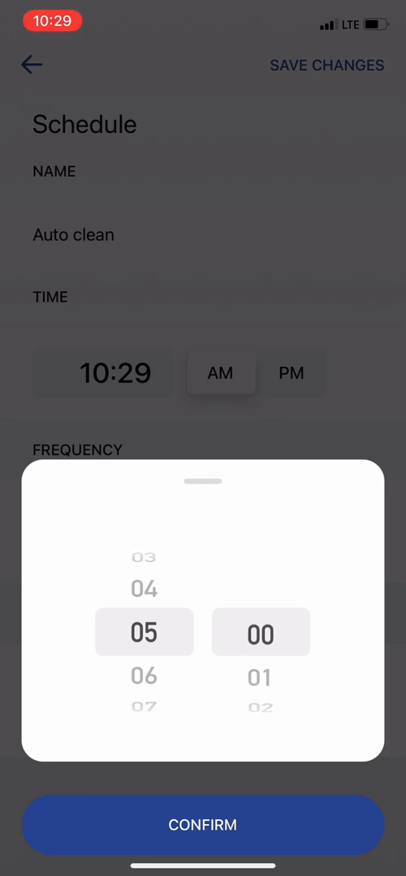
click(202, 824)
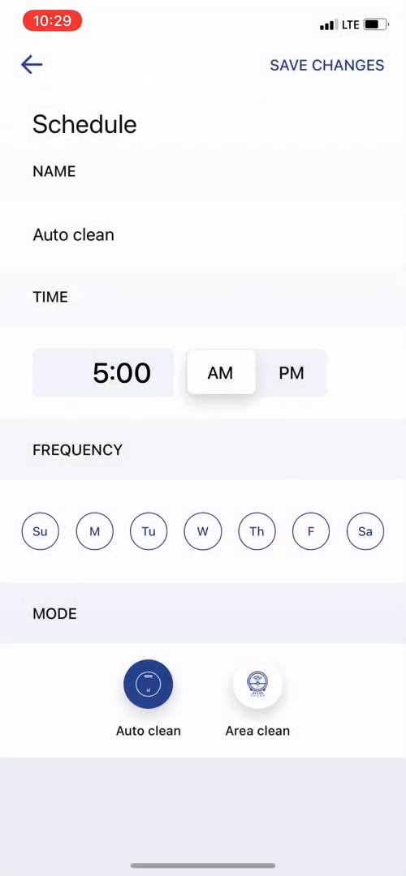
Set the schedule to 5:00 PM, name it Evening and select Monday to Friday
click(292, 373)
text(E)
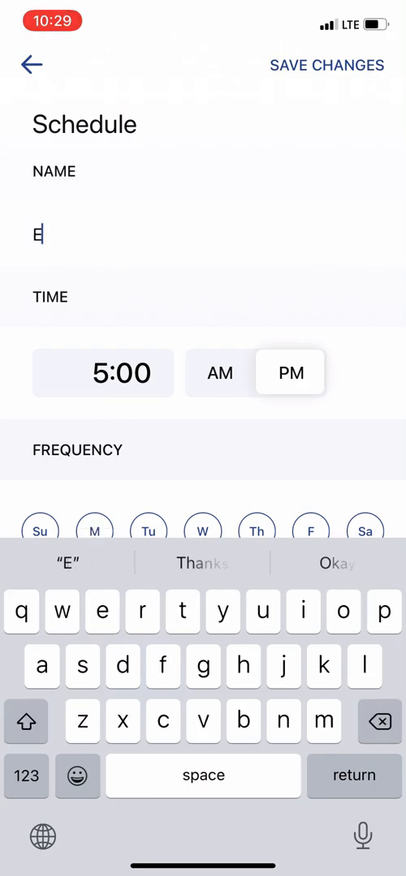
text(vening)
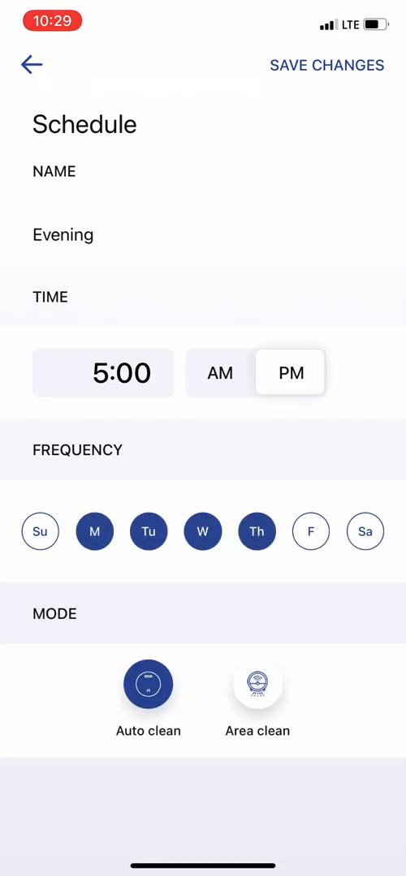
click(312, 533)
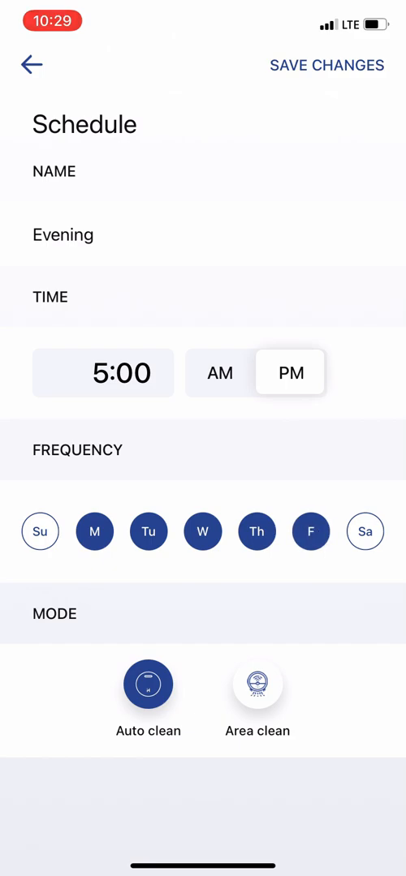
Choose Area clean with only the Kitchen ticked and save the schedule
click(257, 684)
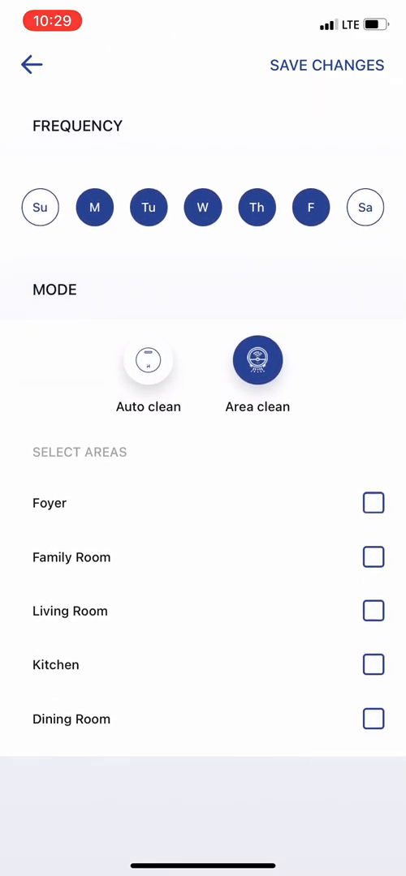
click(373, 753)
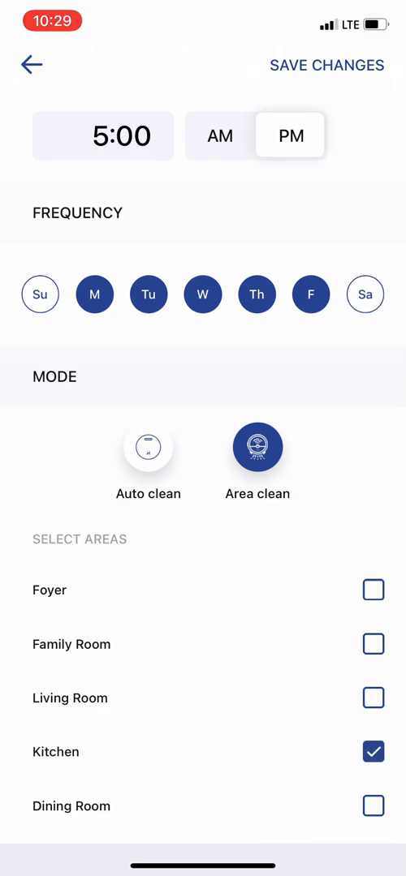
click(326, 65)
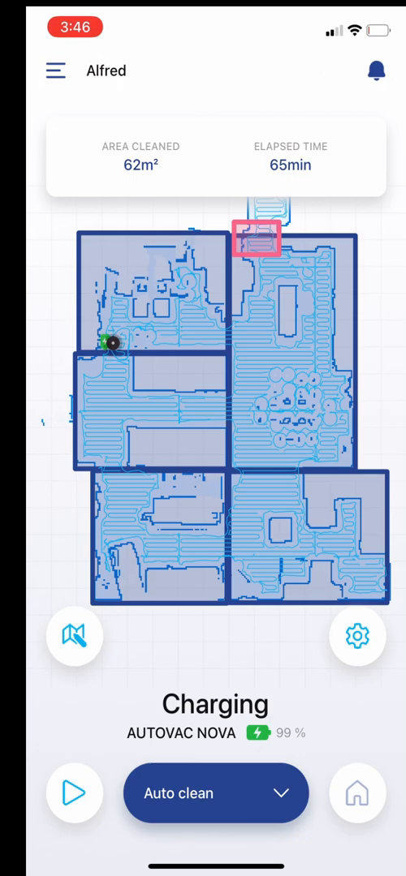
click(373, 71)
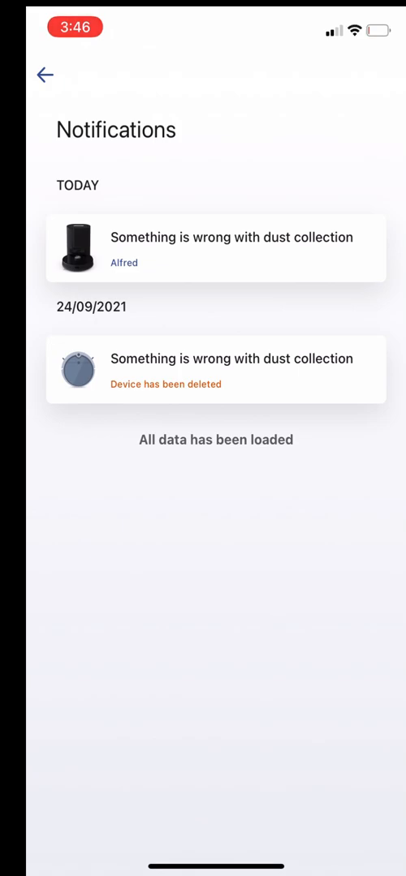
click(45, 75)
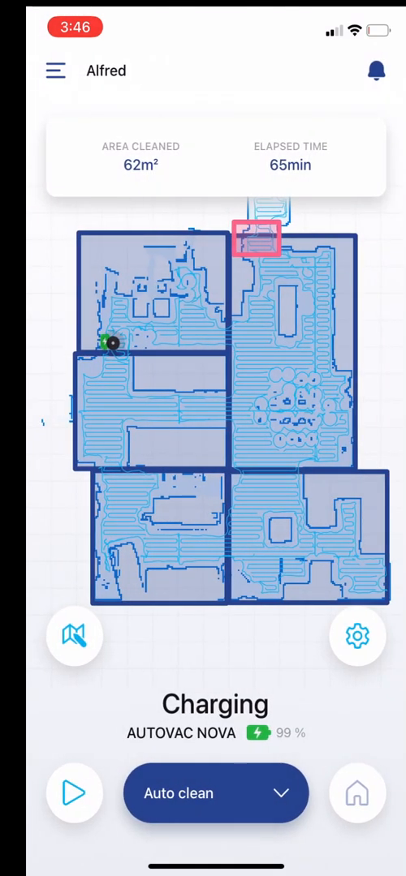